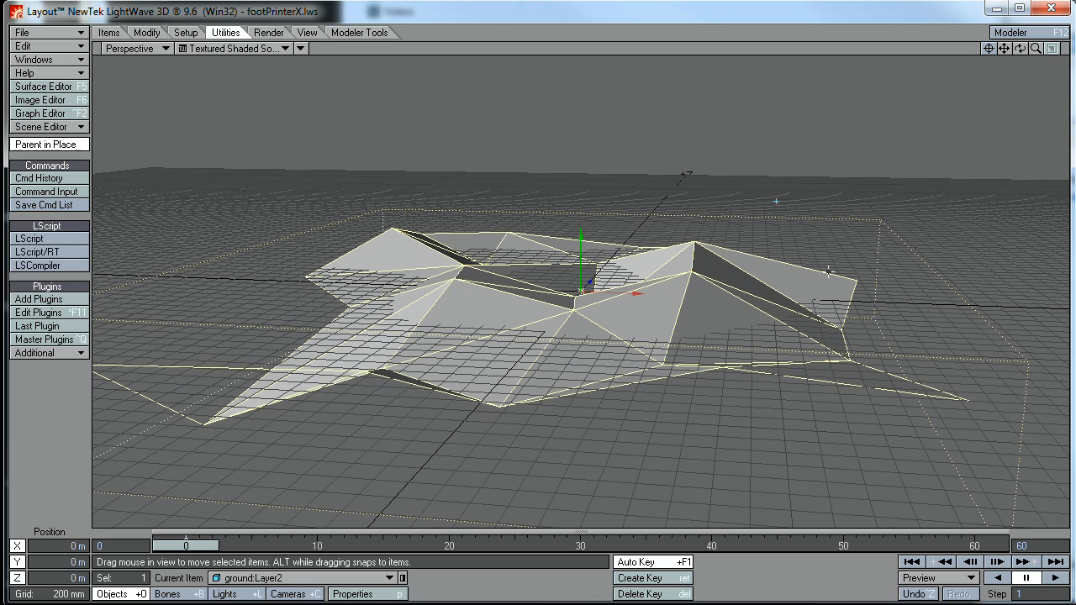
mouse_move(857, 264)
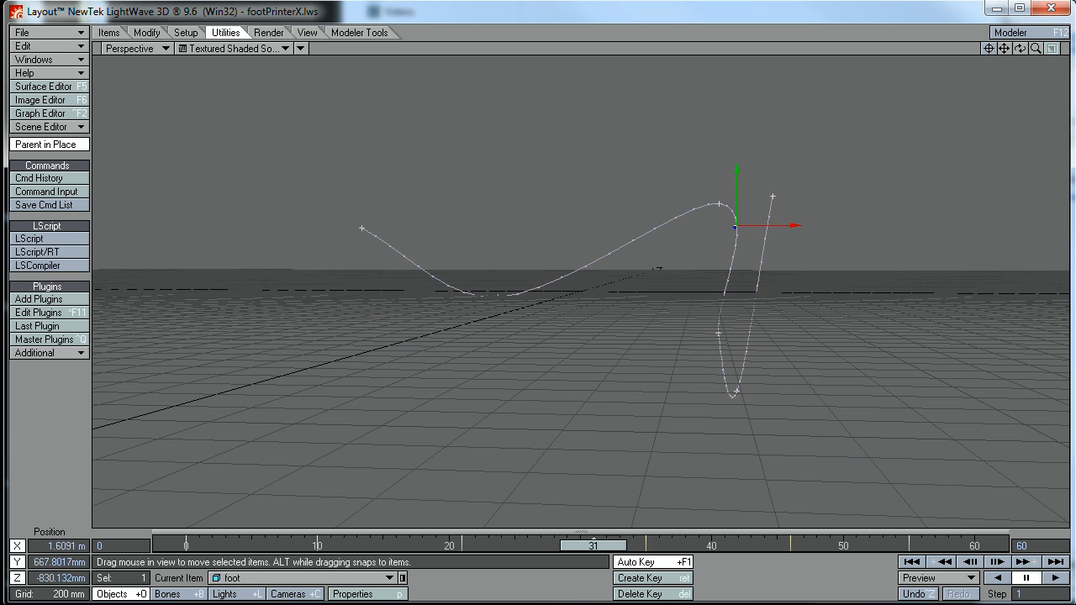
Choose foot as the moving item and ground:Layer2 as the obstacle in footPrinterX.
drag(595, 544, 827, 545)
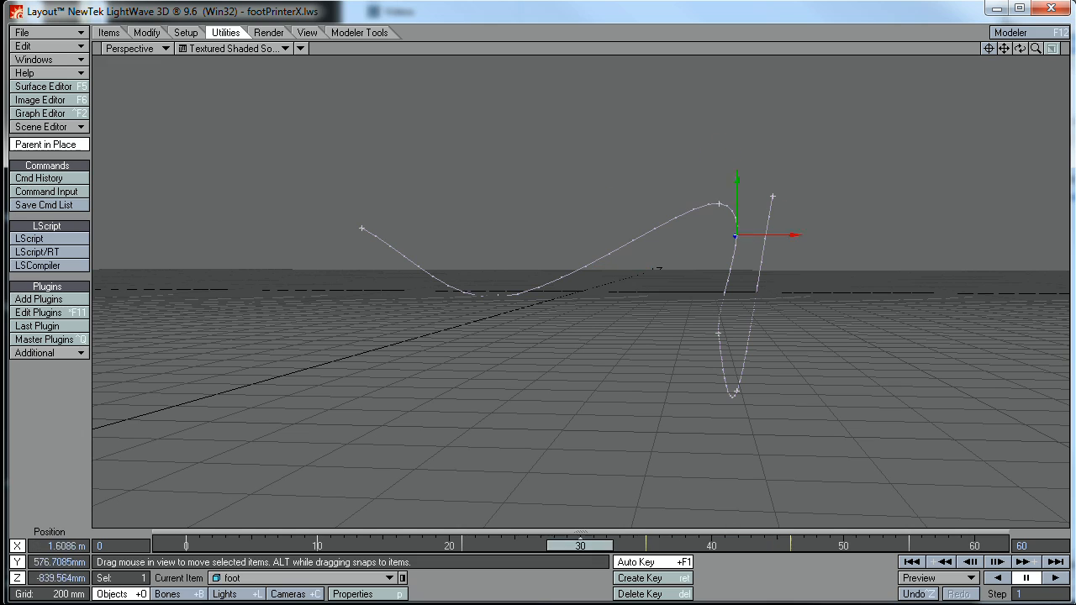
drag(579, 544, 607, 544)
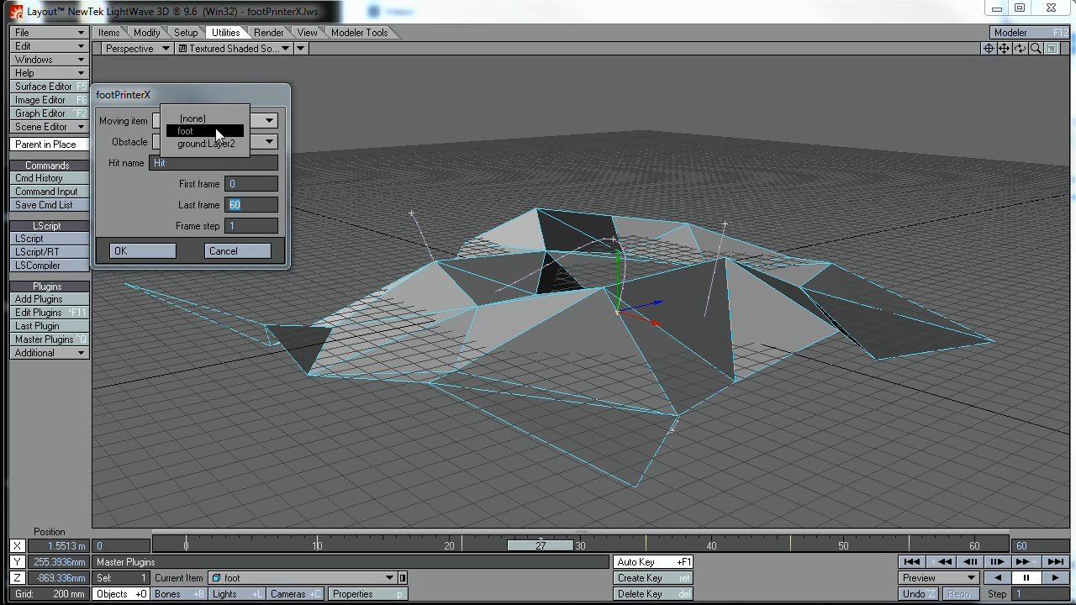
click(185, 131)
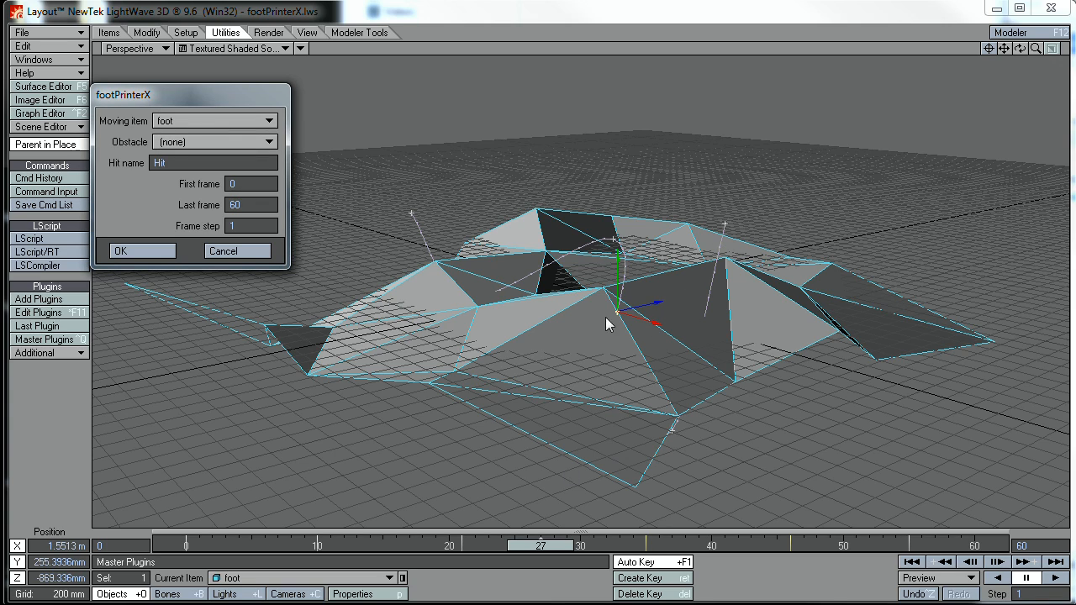
click(268, 141)
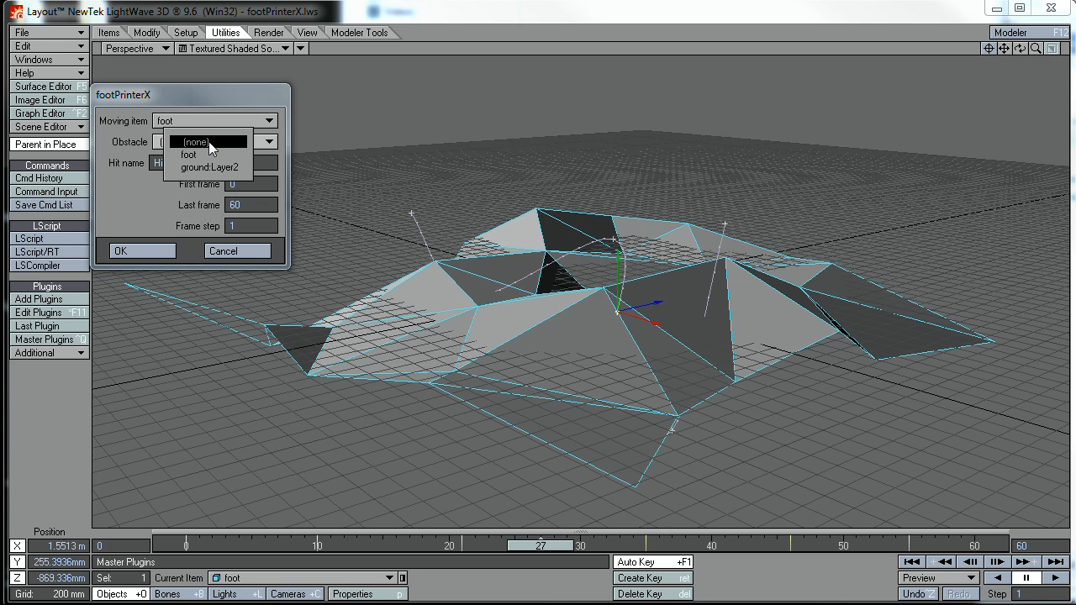
click(208, 168)
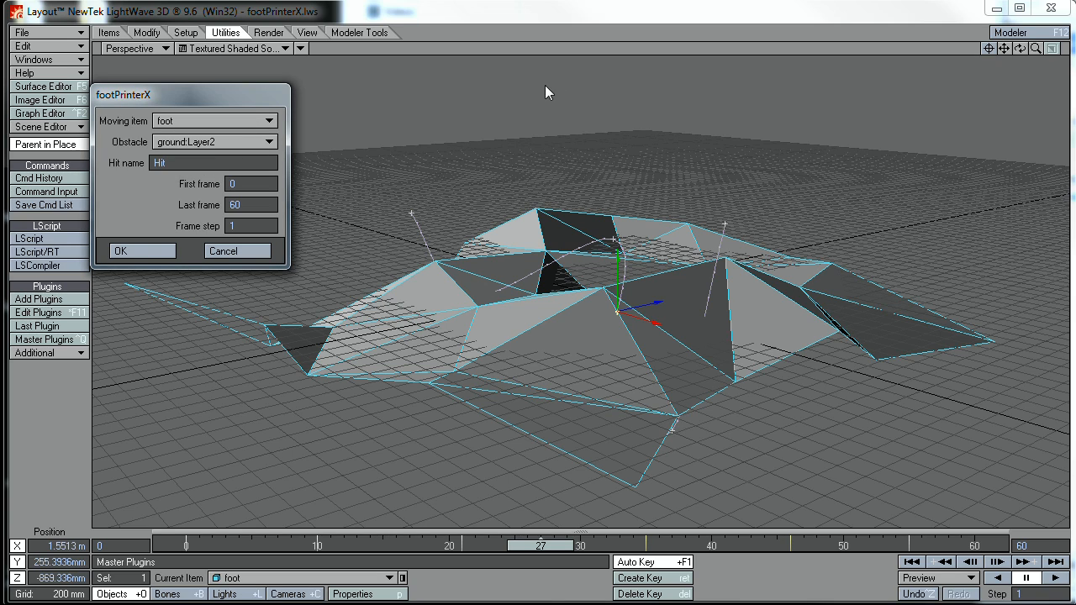
mouse_move(172, 94)
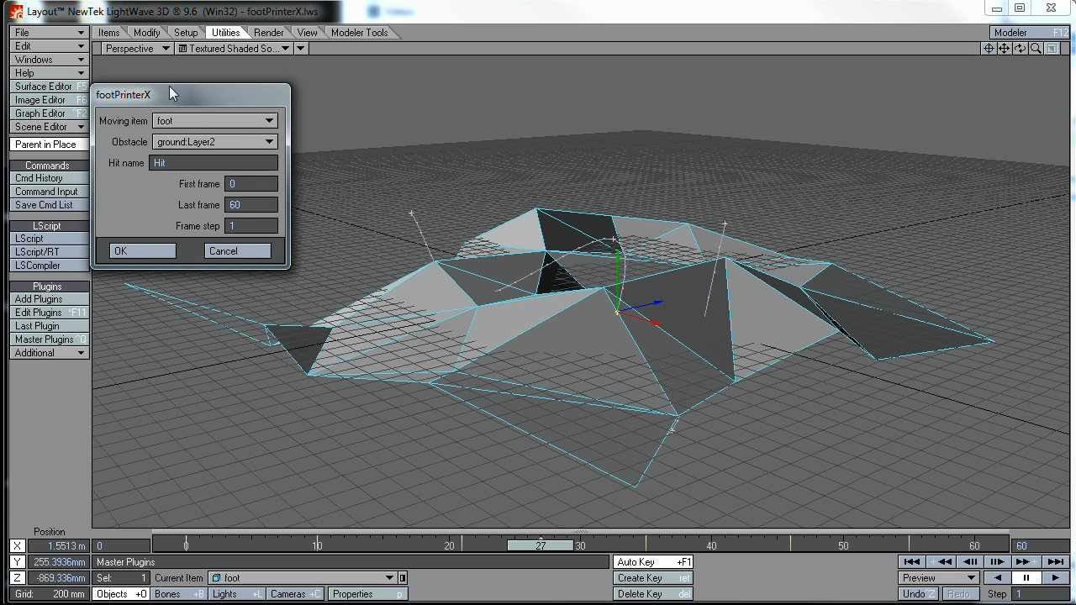
Confirm hit name Hit over frames 0–60 and start footPrinterX with these settings.
drag(172, 94, 200, 84)
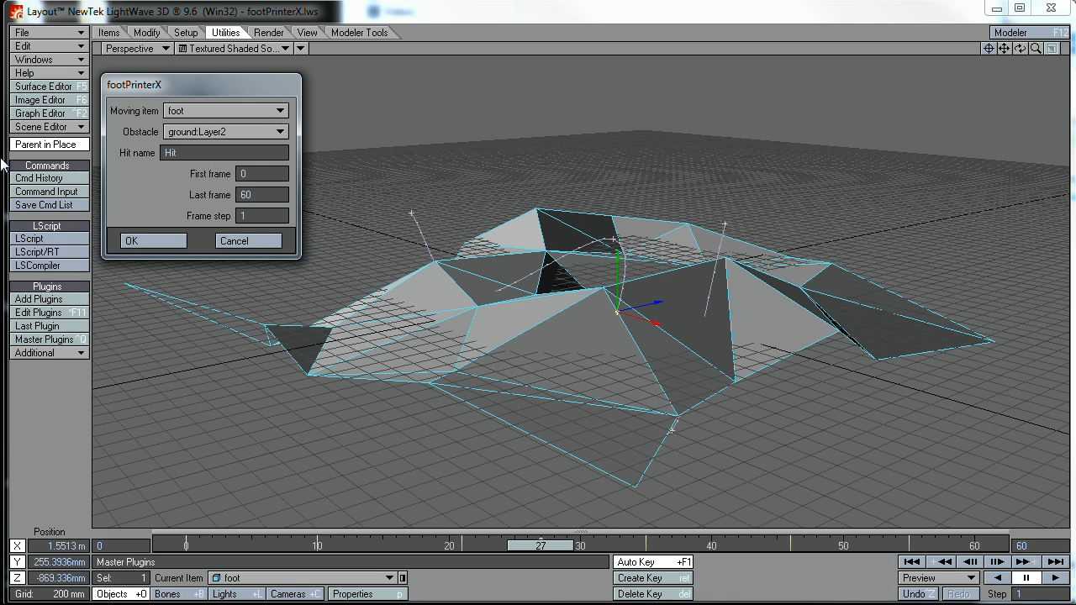
click(131, 241)
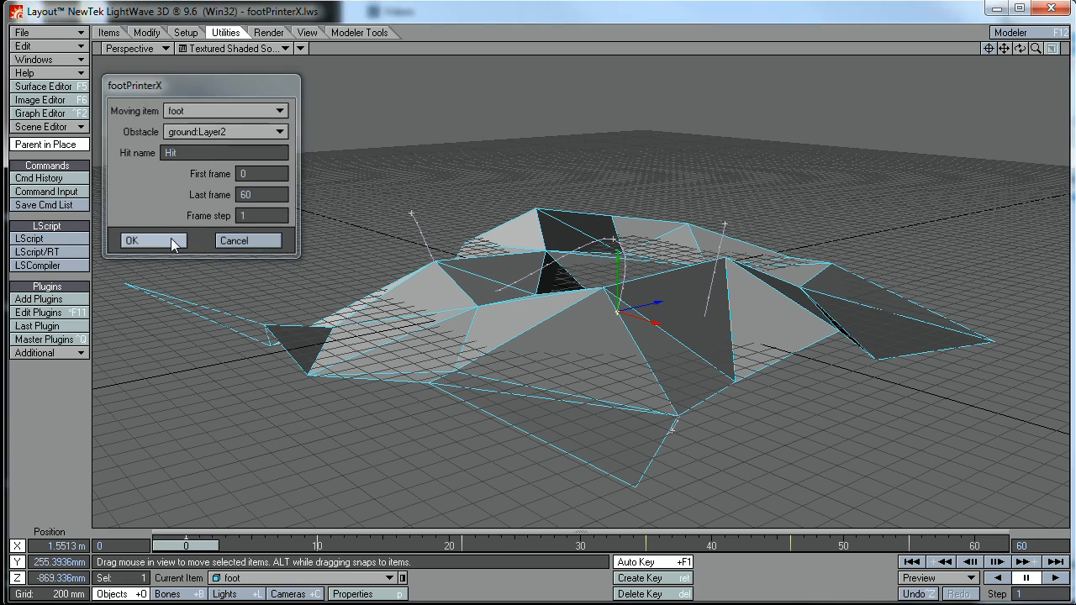
Run footPrinterX via OK and zoom the Perspective view onto the path–ground crossing.
click(131, 240)
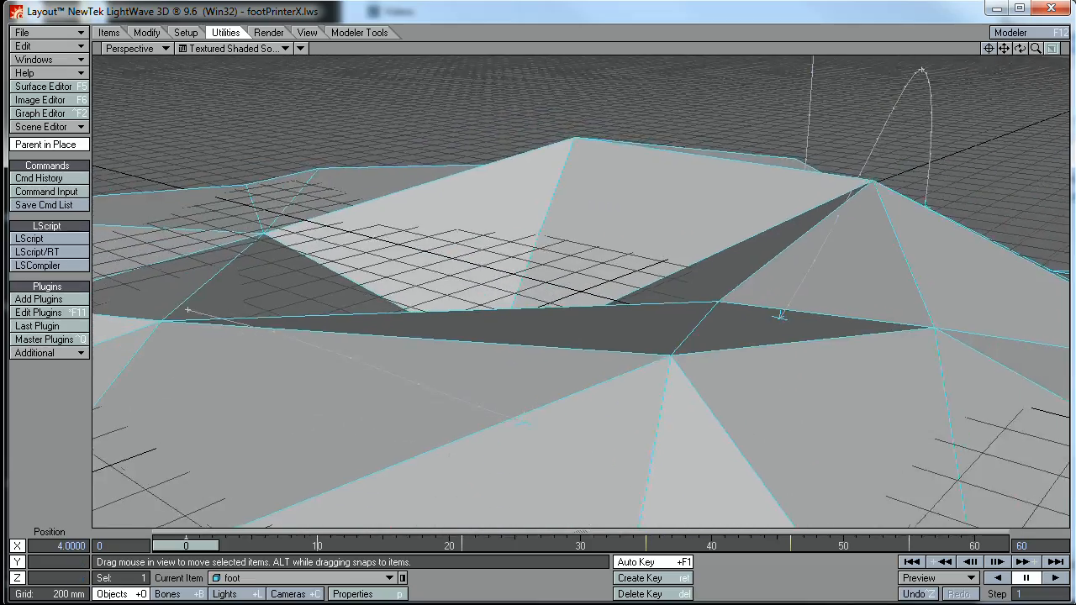
drag(779, 316, 714, 356)
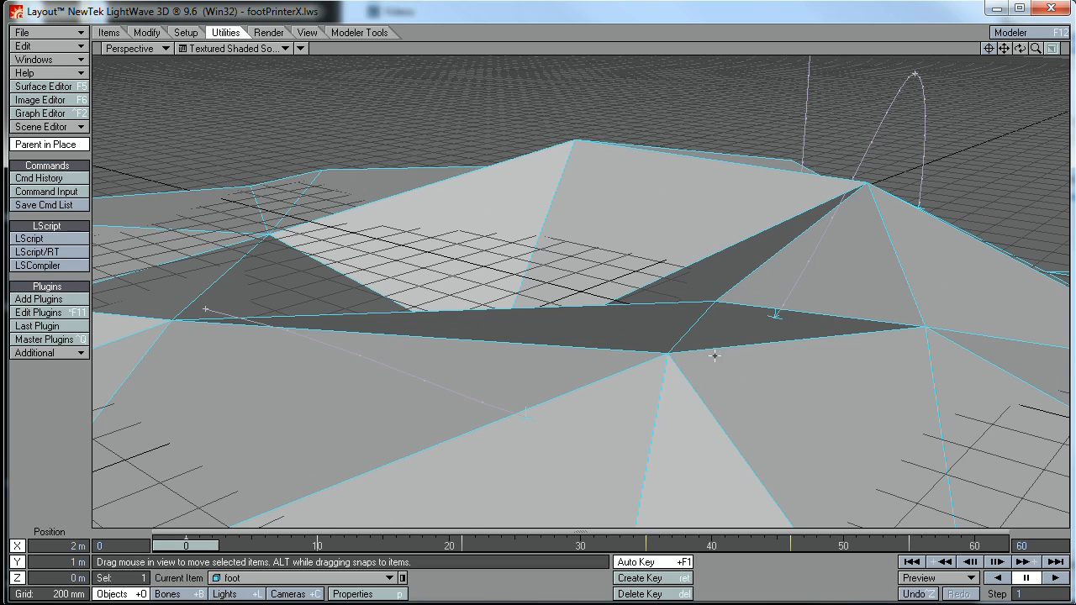